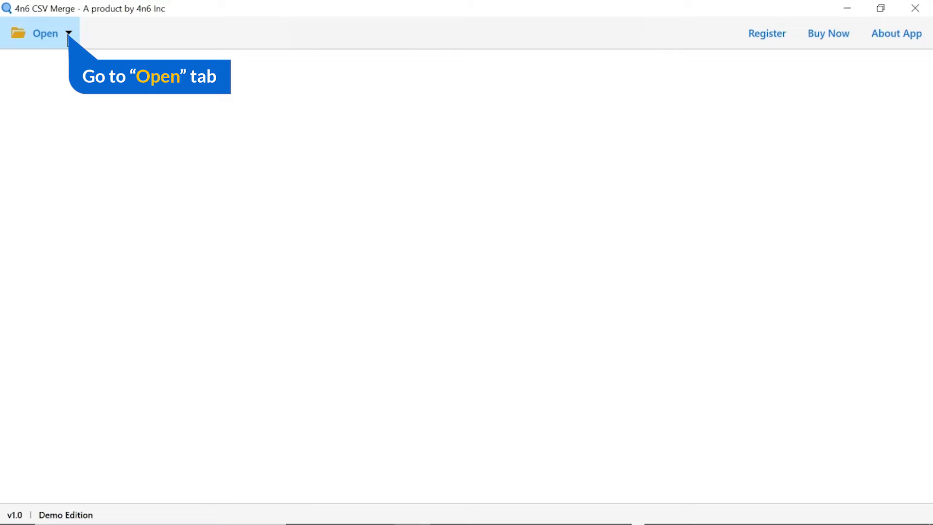
Step: Load the Google Contact File folder and its six CSV files via Choose Folders
{"action": "left_click", "coordinate": [70, 33]}
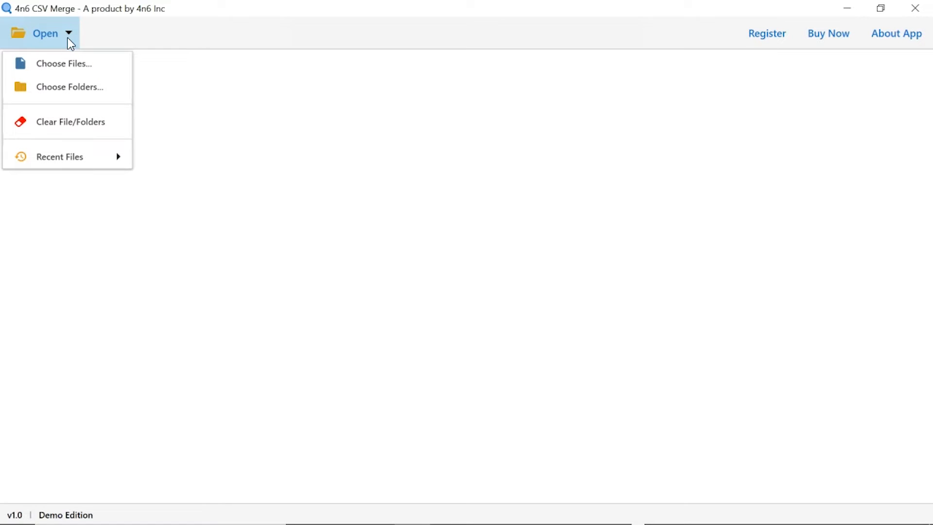
{"action": "mouse_move", "coordinate": [72, 100]}
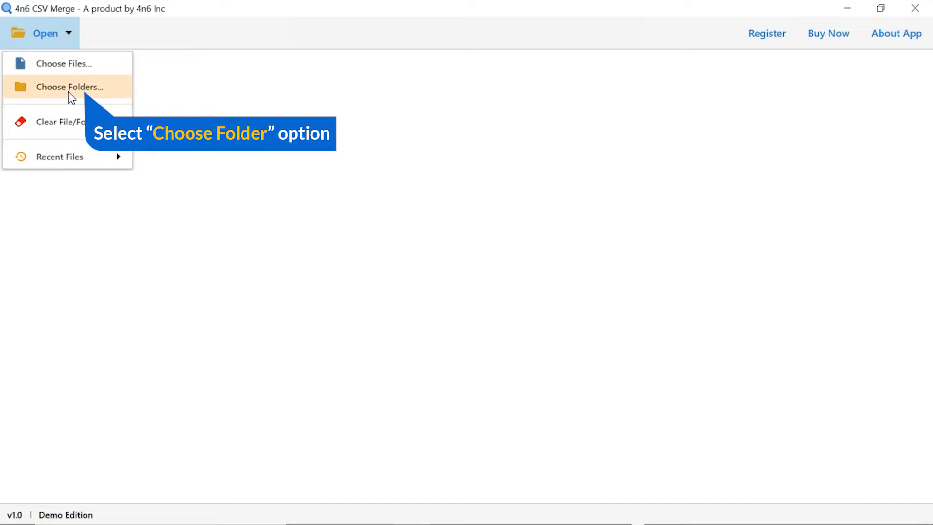
{"action": "left_click", "coordinate": [68, 87]}
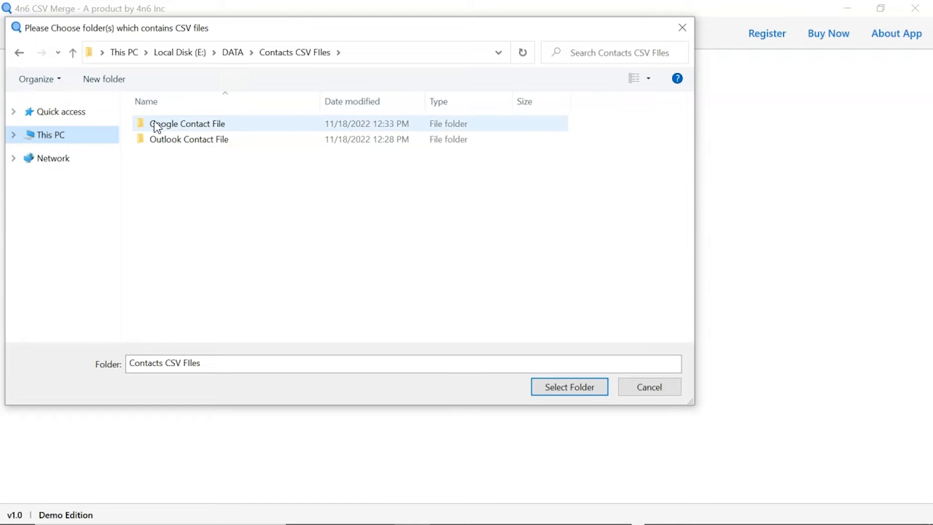
{"action": "left_click", "coordinate": [186, 123]}
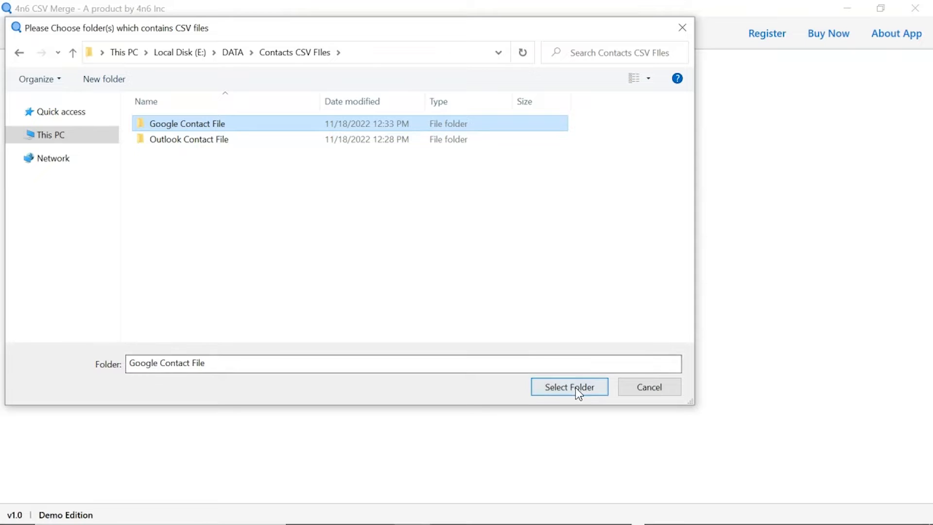
{"action": "left_click", "coordinate": [570, 387]}
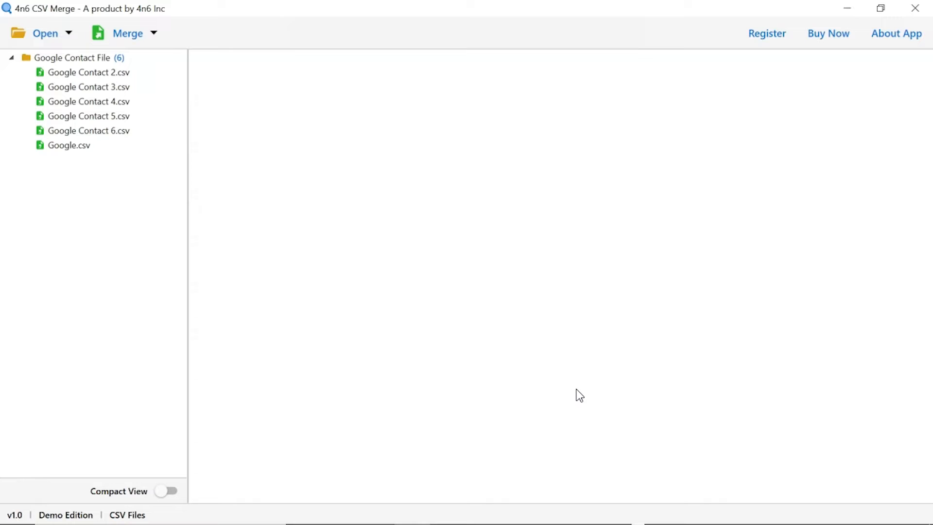
{"action": "mouse_move", "coordinate": [516, 369]}
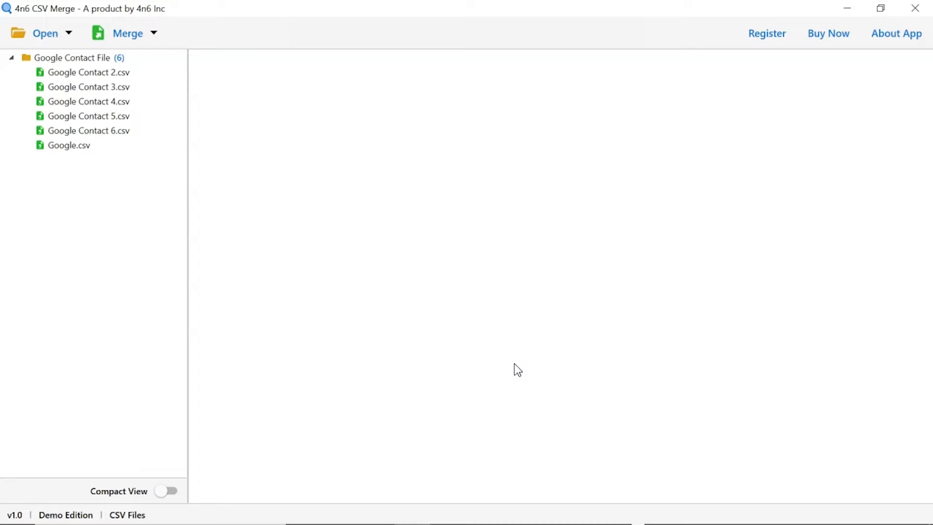
Step: Preview Google.csv with its first row as headers, showing all 737 records
{"action": "left_click", "coordinate": [89, 130]}
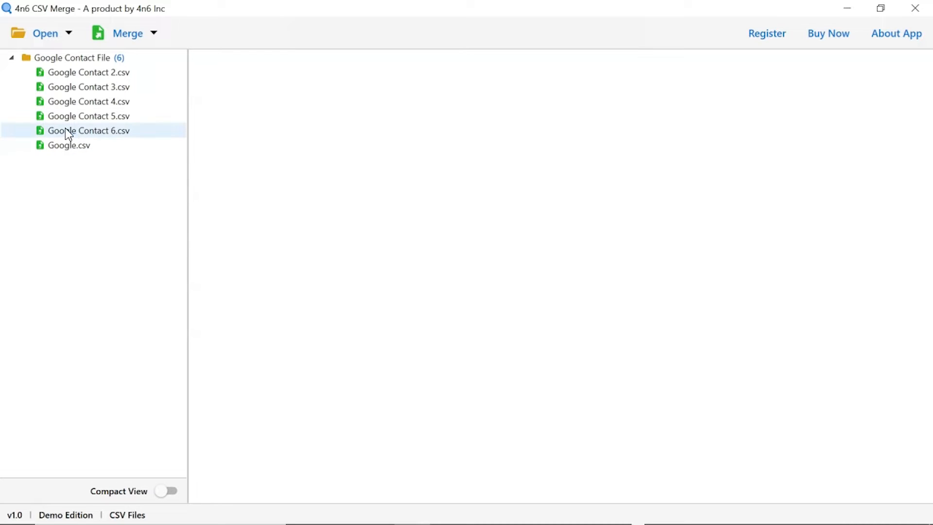
{"action": "left_click", "coordinate": [88, 131]}
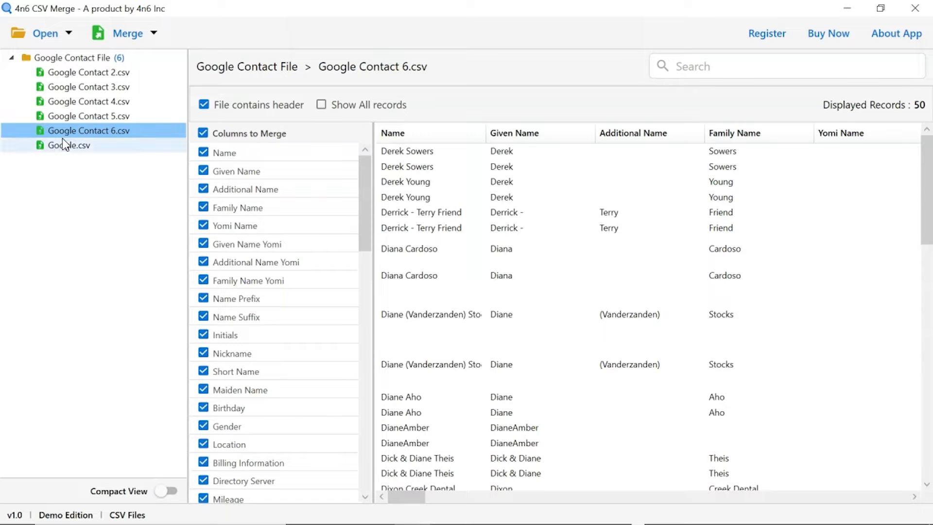
{"action": "left_click", "coordinate": [67, 145]}
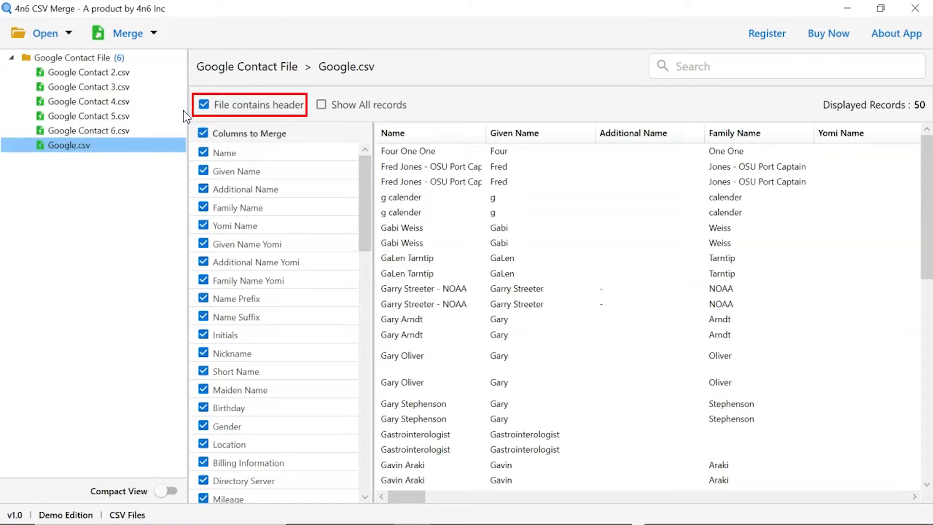
{"action": "left_click", "coordinate": [204, 105]}
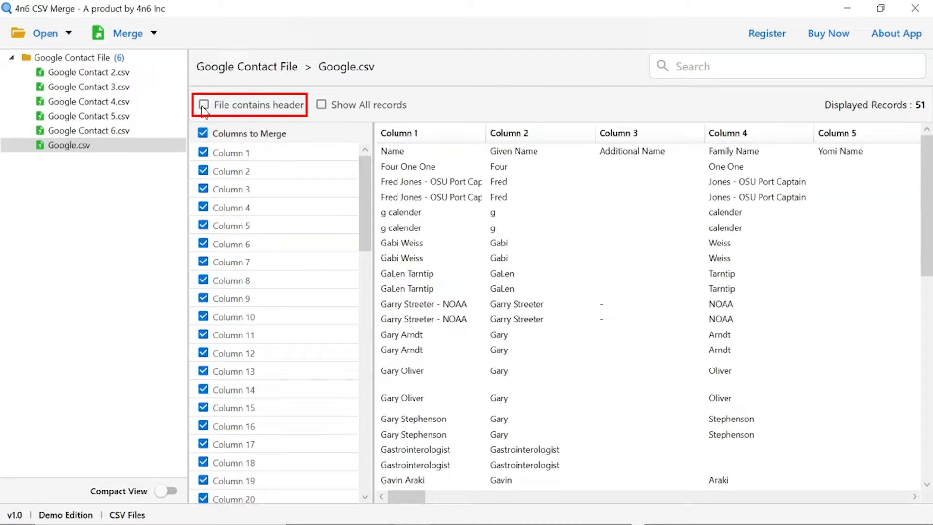
{"action": "left_click", "coordinate": [204, 105]}
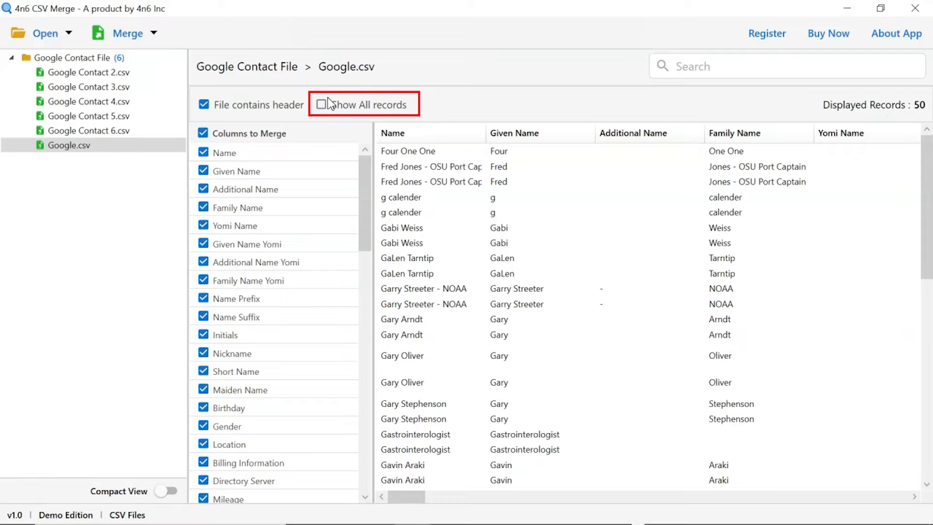
{"action": "left_click", "coordinate": [322, 105]}
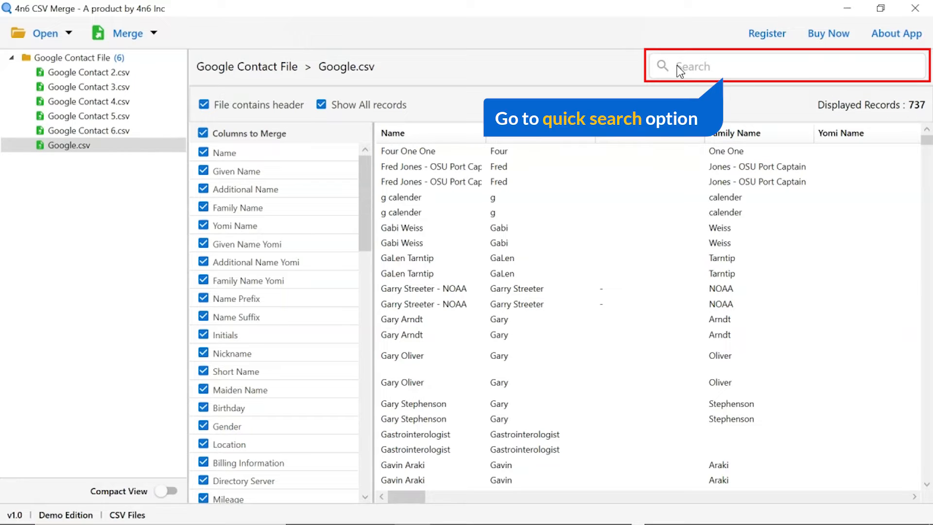
Step: Search the Google.csv records for 'oliver', leaving 2 highlighted matches
{"action": "left_click", "coordinate": [689, 67]}
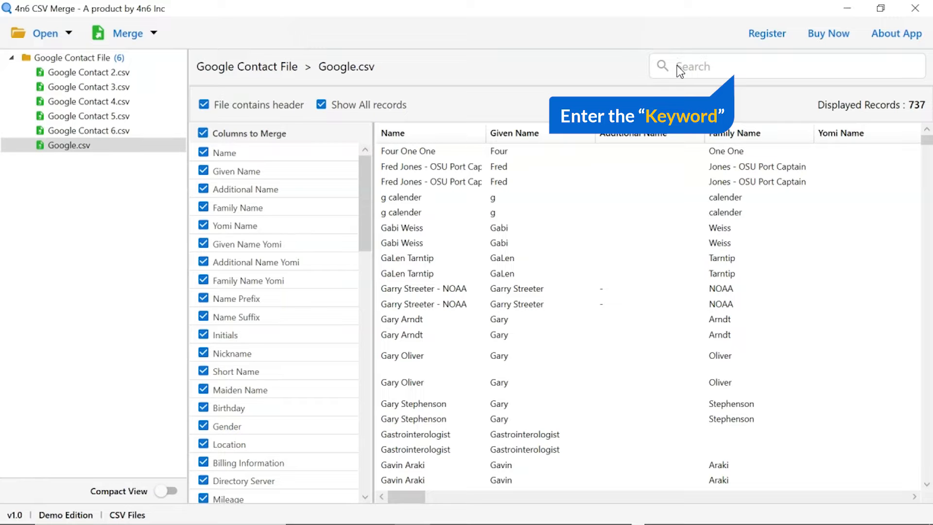
{"action": "type", "text": "oliver"}
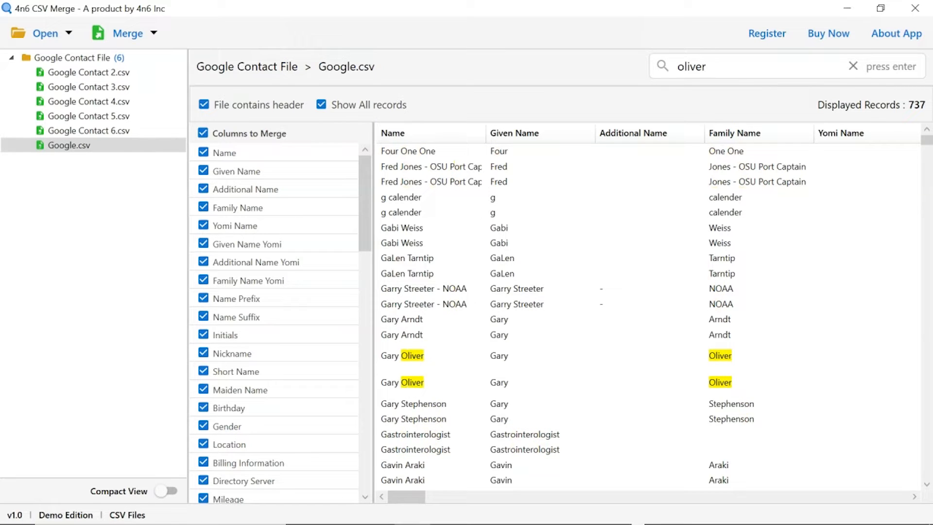
{"action": "key", "text": "Enter"}
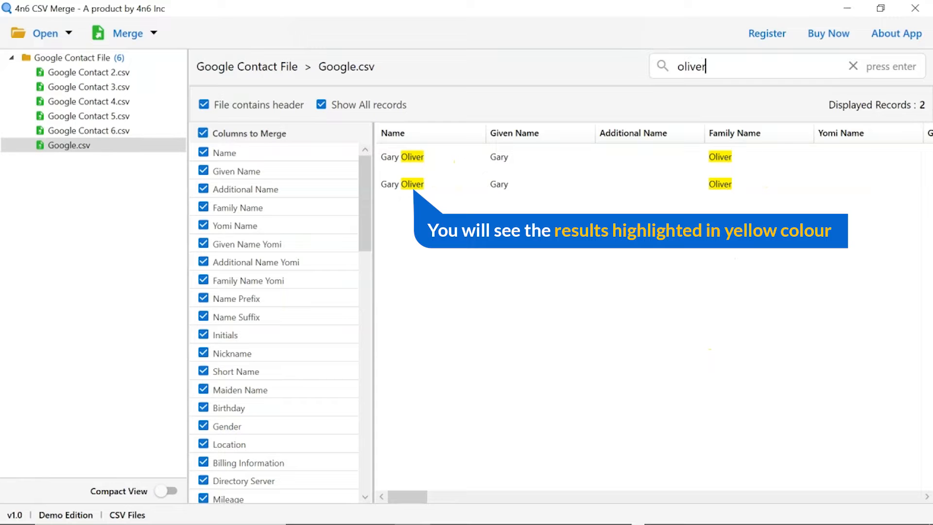
{"action": "mouse_move", "coordinate": [670, 74]}
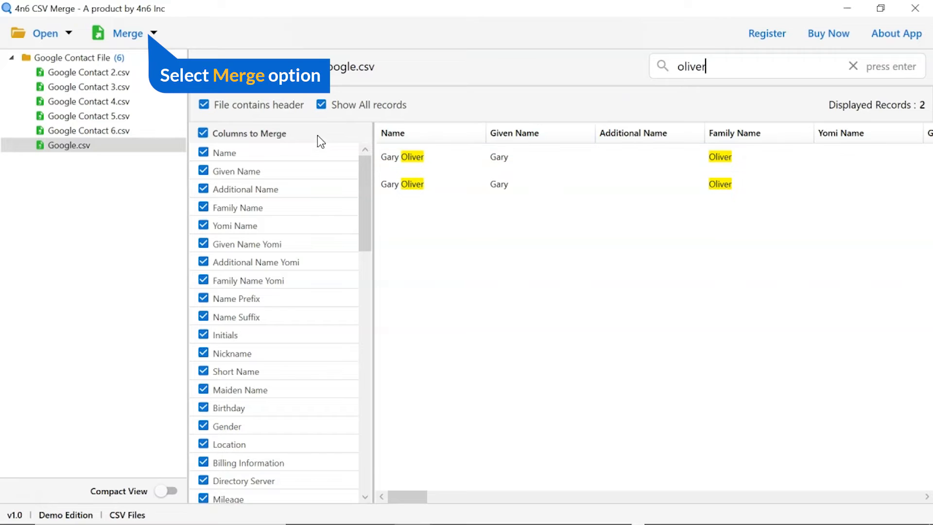
Step: Choose Standard from the Merge dropdown for the six contact files
{"action": "left_click", "coordinate": [153, 34]}
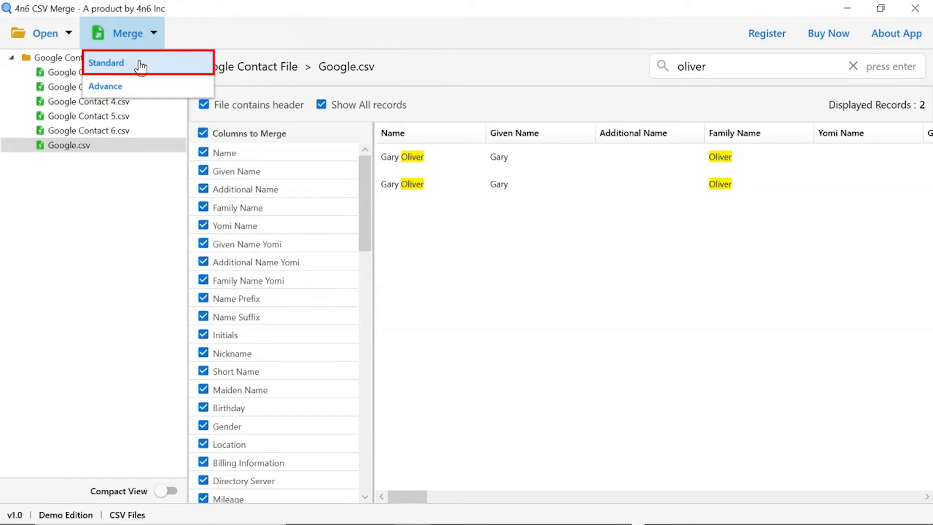
{"action": "mouse_move", "coordinate": [131, 94]}
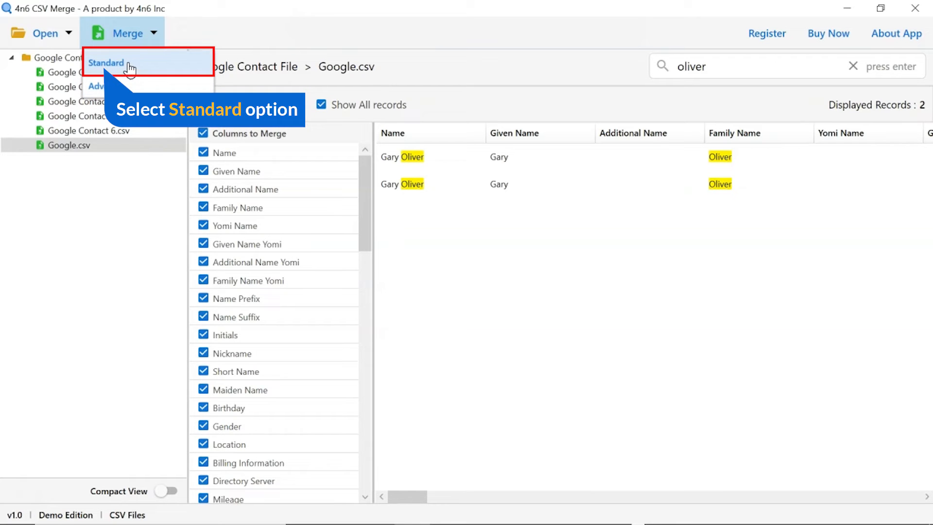
{"action": "left_click", "coordinate": [106, 62]}
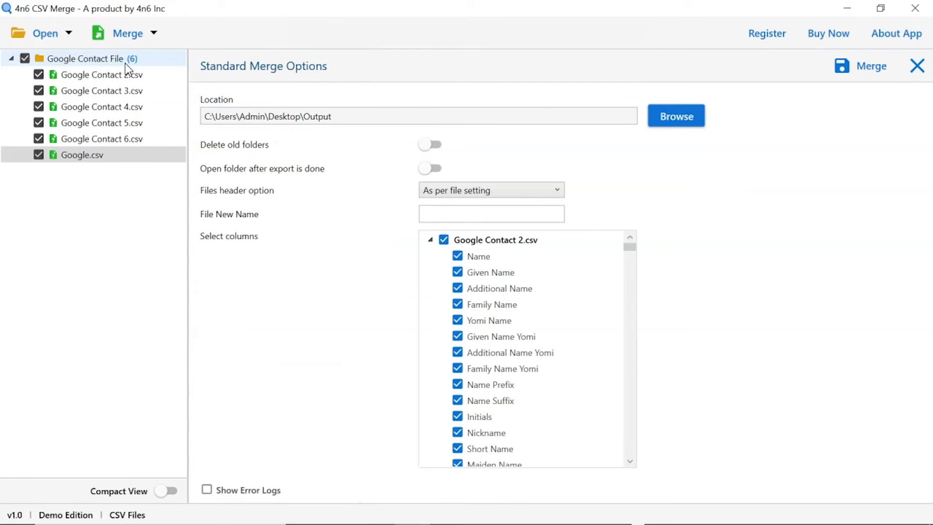
Step: Set Desktop\Output as the destination folder for the merged file
{"action": "left_click", "coordinate": [38, 74]}
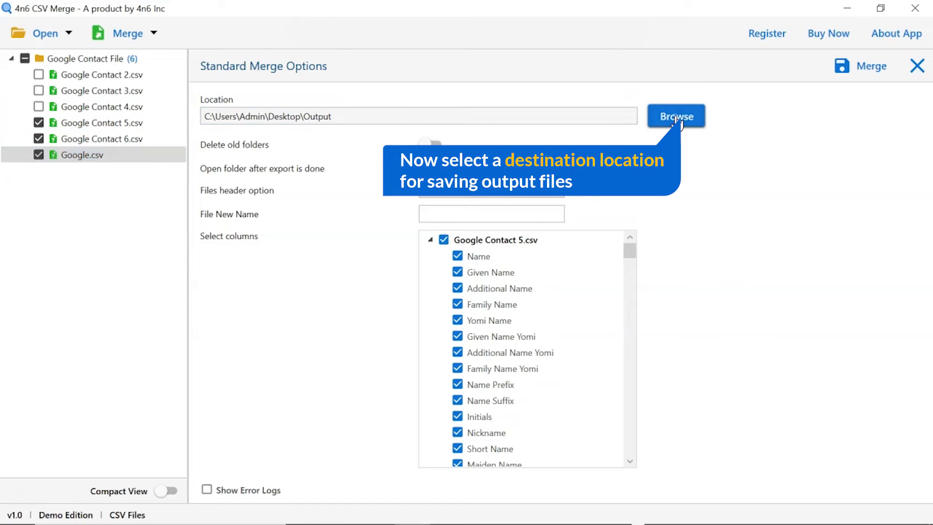
{"action": "left_click", "coordinate": [676, 116]}
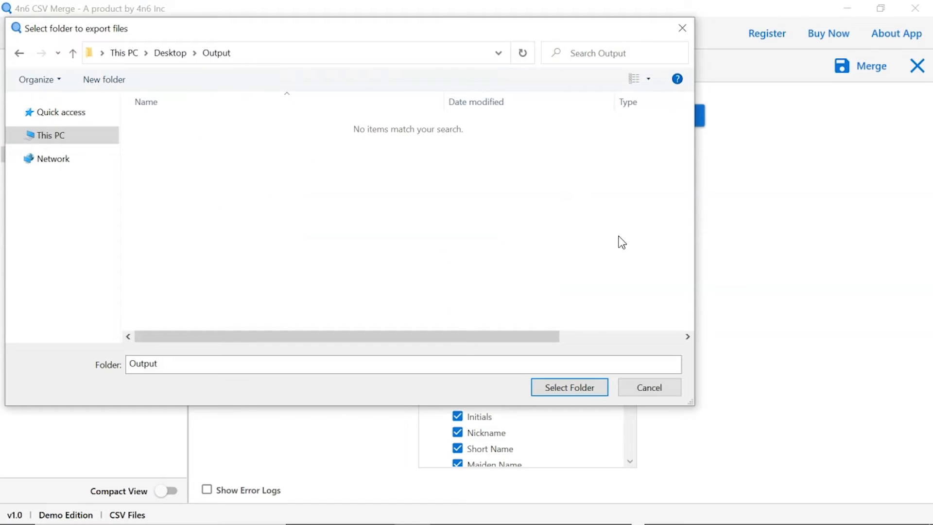
{"action": "left_click", "coordinate": [569, 387]}
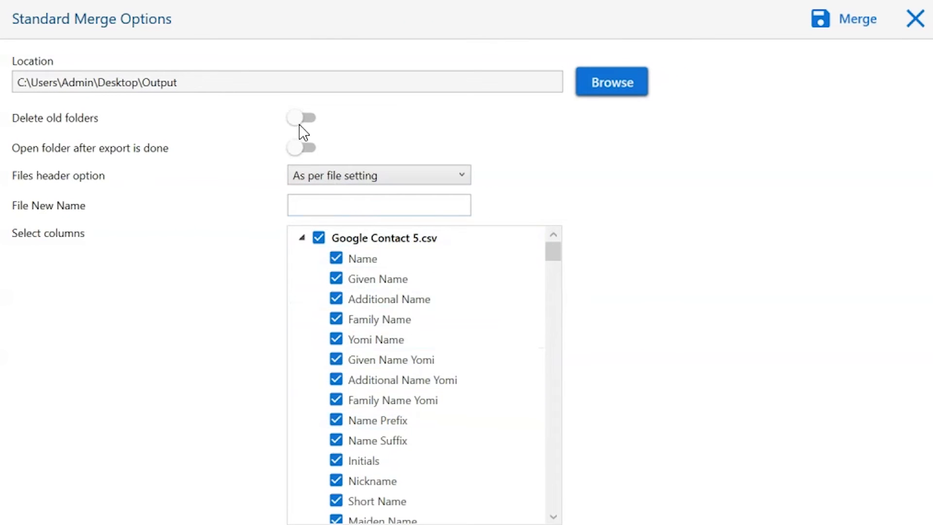
{"action": "mouse_move", "coordinate": [295, 124]}
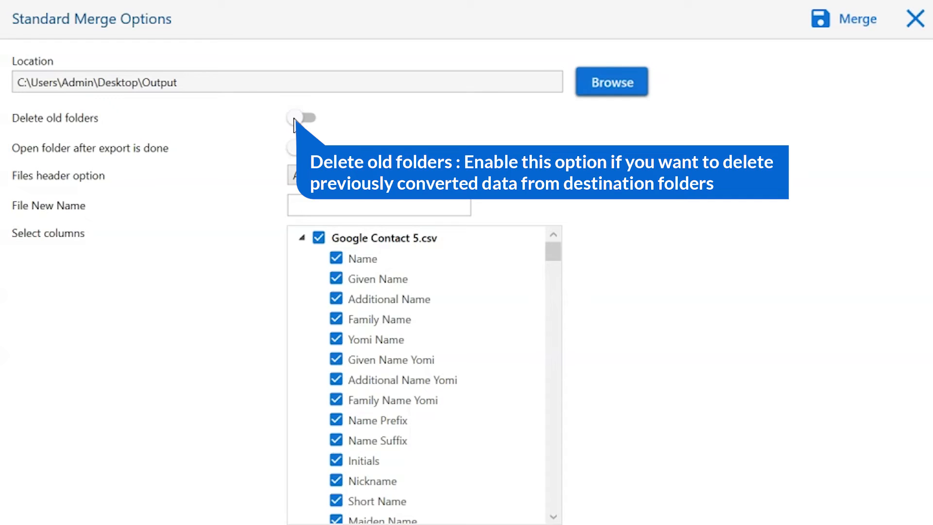
{"action": "left_click", "coordinate": [303, 118]}
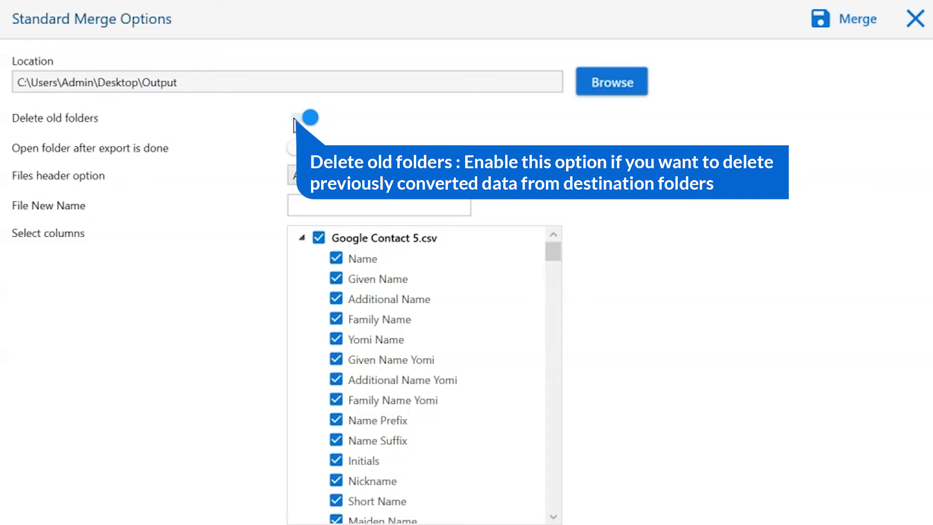
{"action": "mouse_move", "coordinate": [297, 128]}
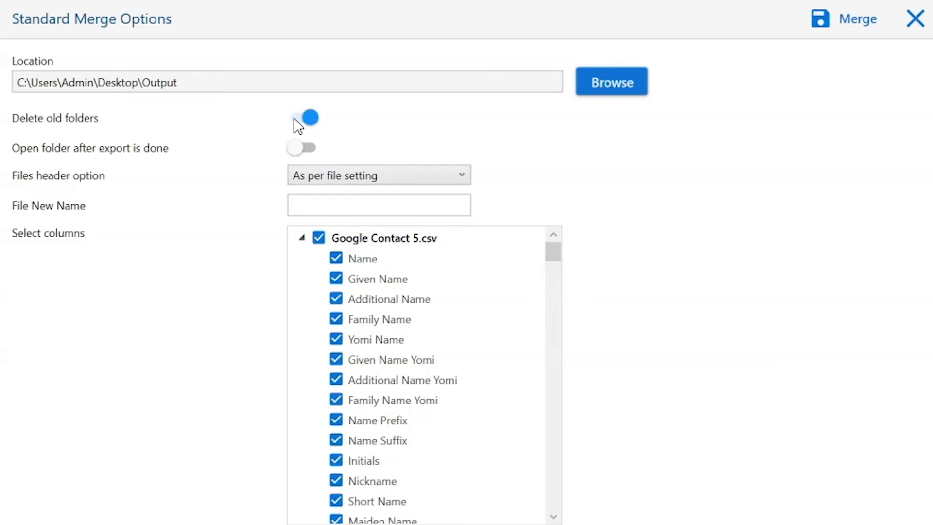
{"action": "left_click", "coordinate": [301, 117]}
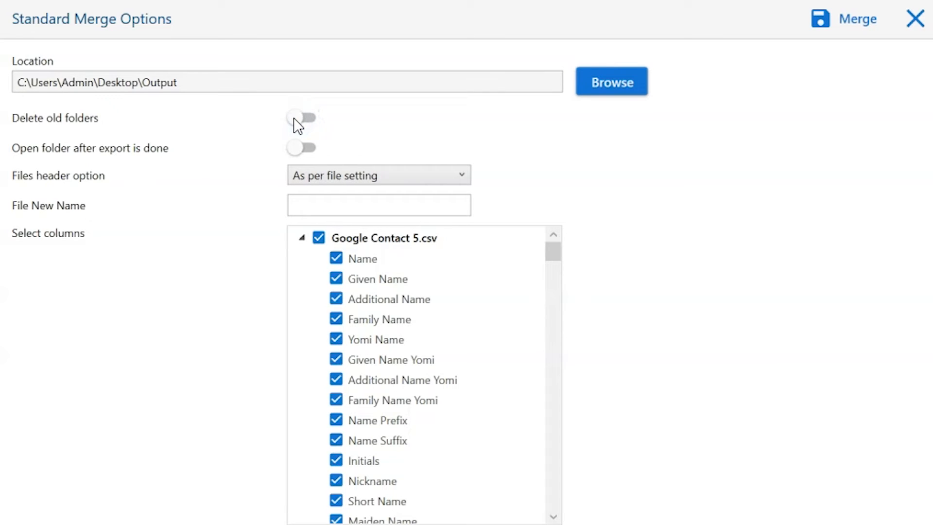
{"action": "mouse_move", "coordinate": [294, 155]}
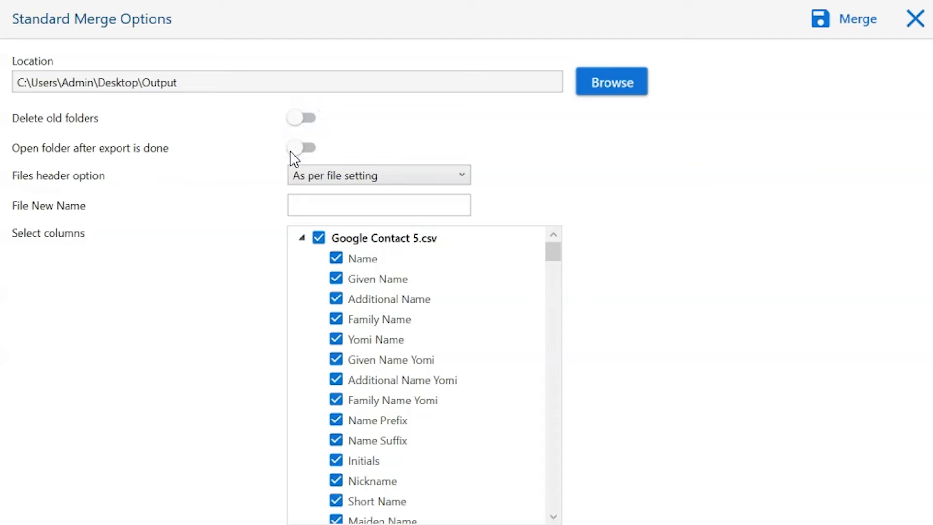
{"action": "mouse_move", "coordinate": [293, 155]}
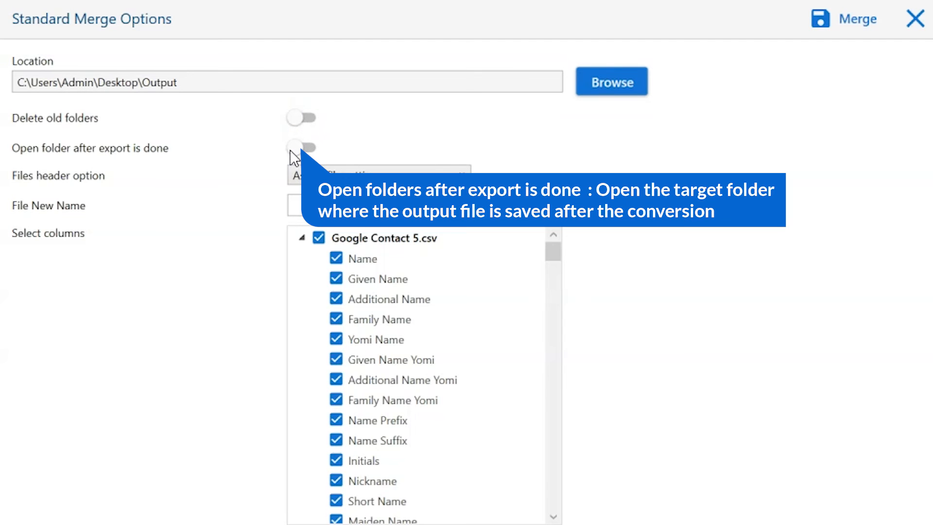
{"action": "left_click", "coordinate": [301, 148]}
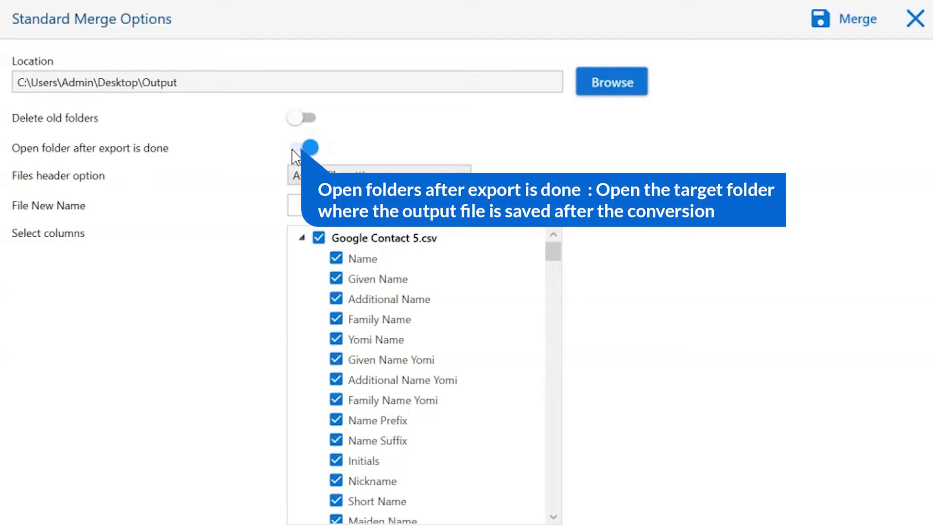
{"action": "left_click", "coordinate": [303, 147]}
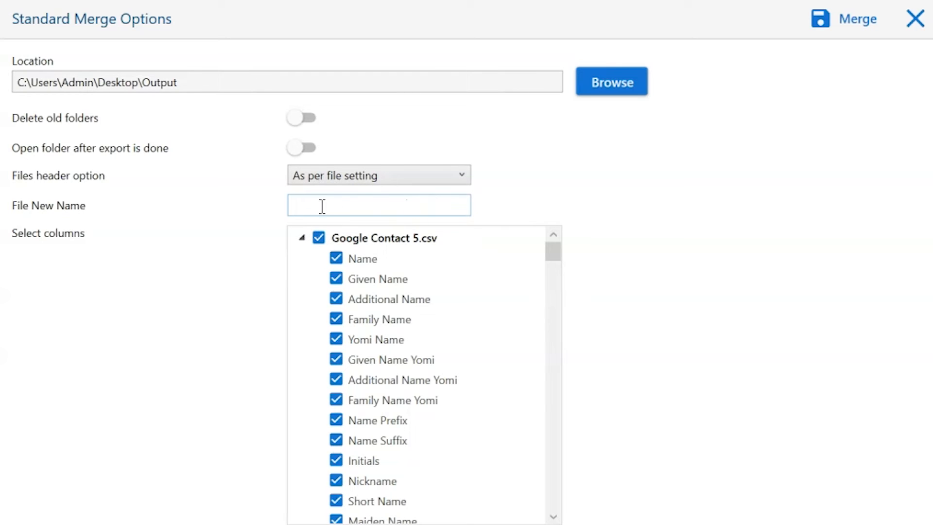
Step: Name the merged file 'Output' and clear the Google Contact 5.csv column selection
{"action": "type", "text": "Output"}
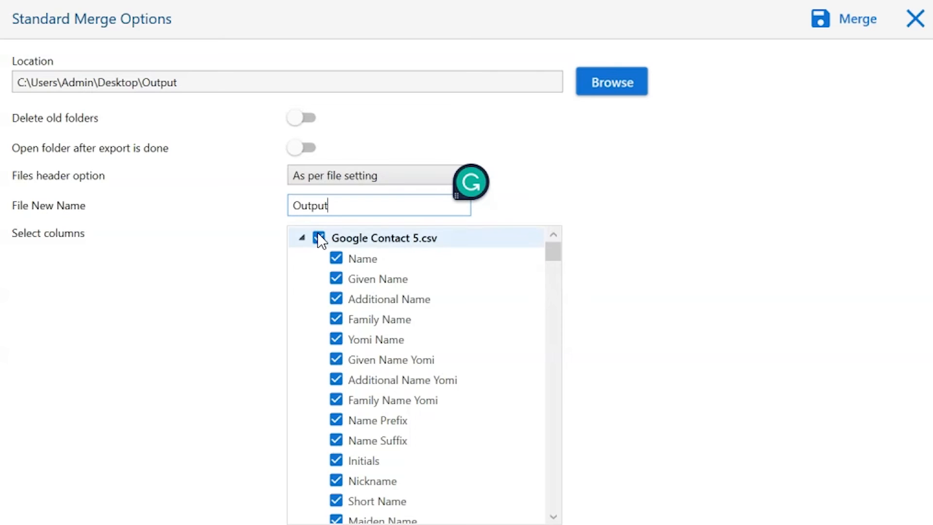
{"action": "left_click", "coordinate": [337, 320]}
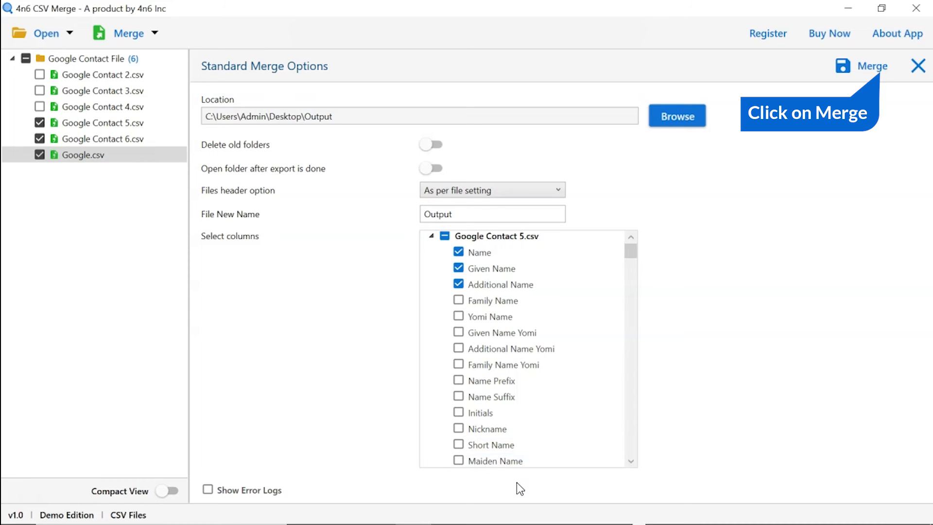
Step: Merge the files, accept the demo row-limit notice, and open Output.csv
{"action": "left_click", "coordinate": [872, 65]}
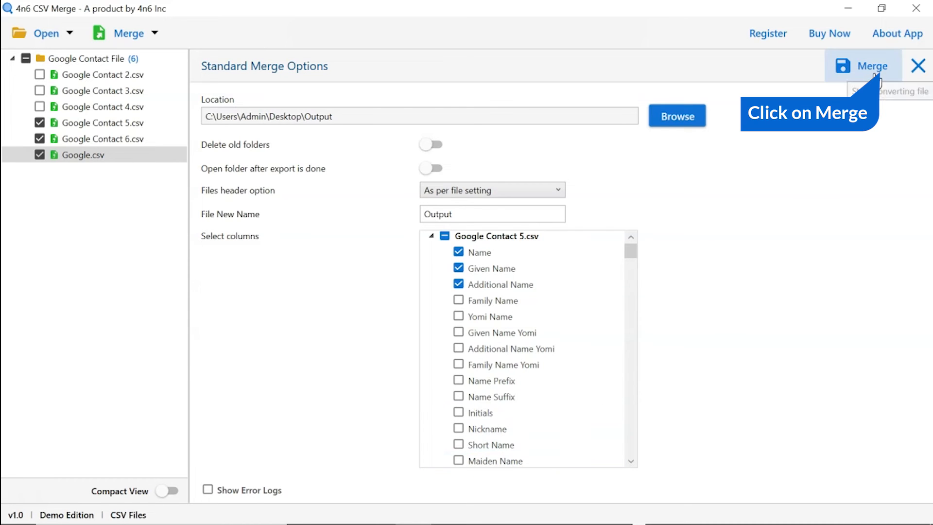
{"action": "left_click", "coordinate": [870, 65]}
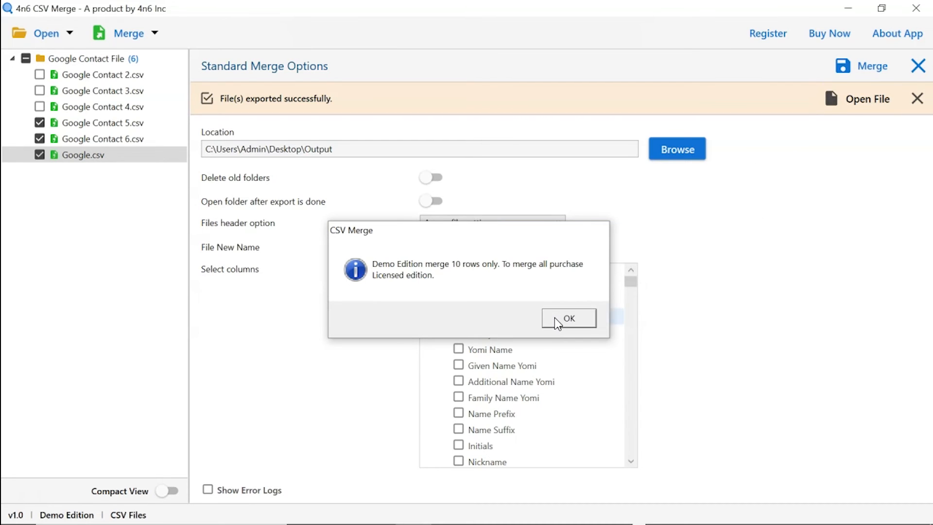
{"action": "left_click", "coordinate": [568, 318]}
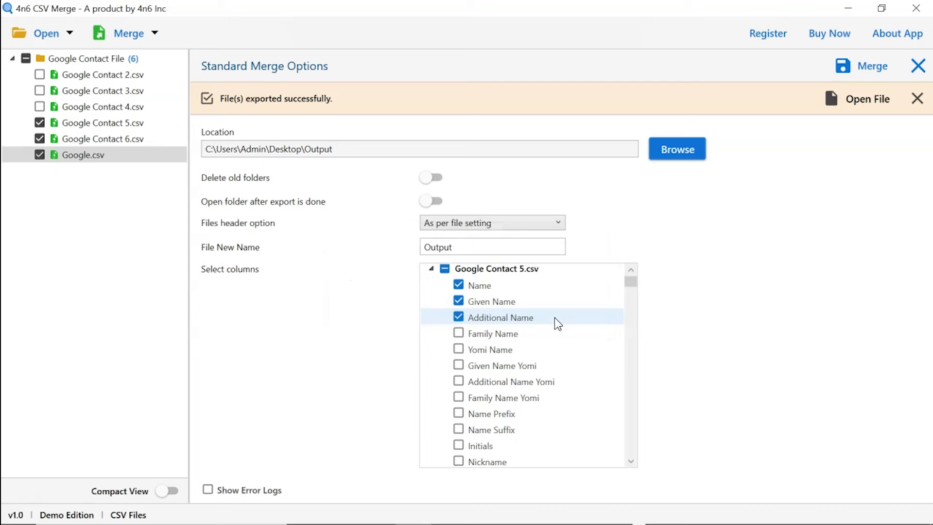
{"action": "mouse_move", "coordinate": [868, 98]}
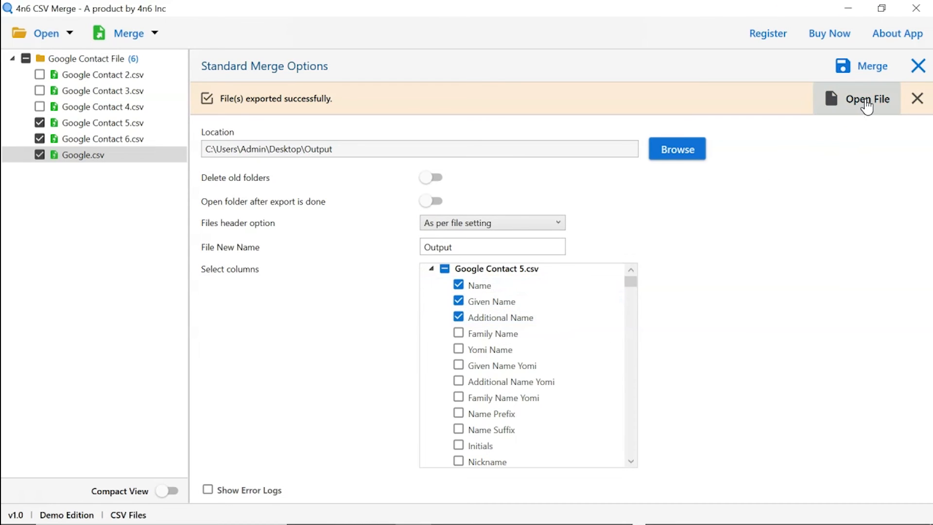
{"action": "left_click", "coordinate": [867, 99]}
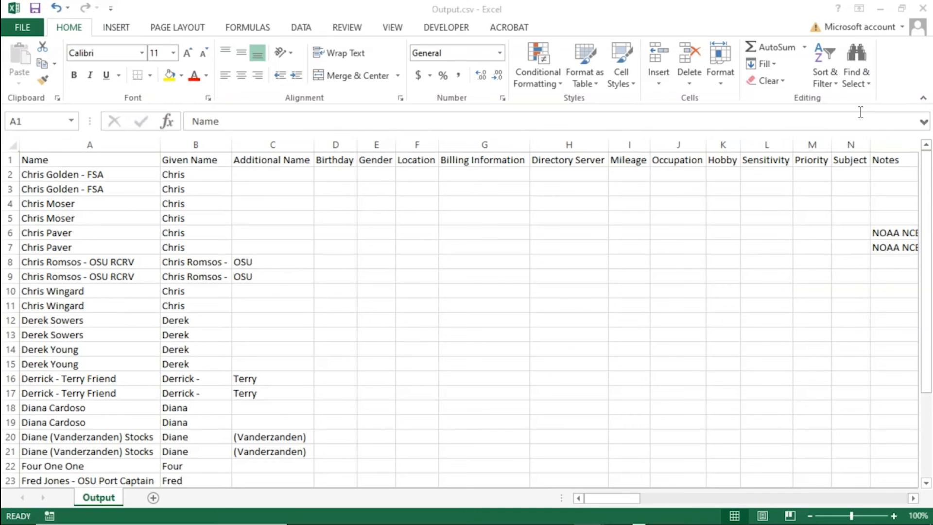
{"action": "mouse_move", "coordinate": [607, 504]}
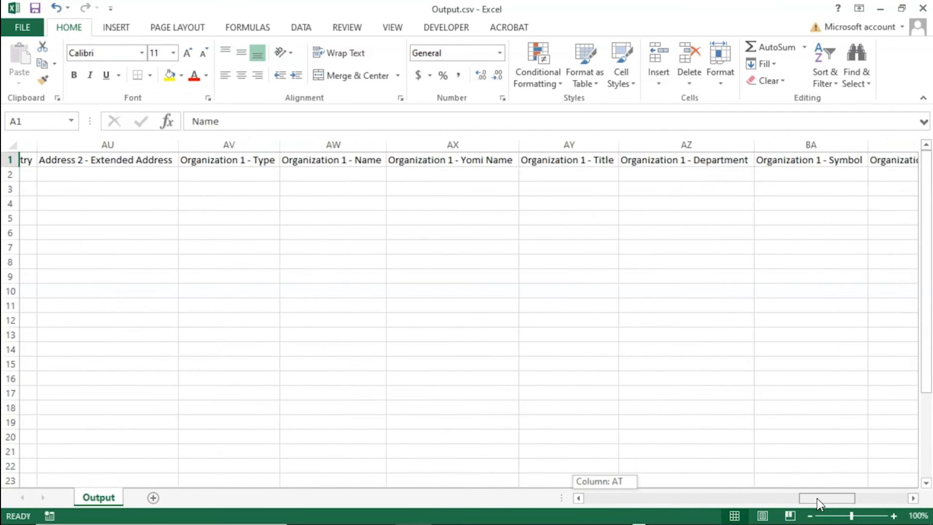
{"action": "left_click_drag", "start_coordinate": [825, 499], "coordinate": [643, 498]}
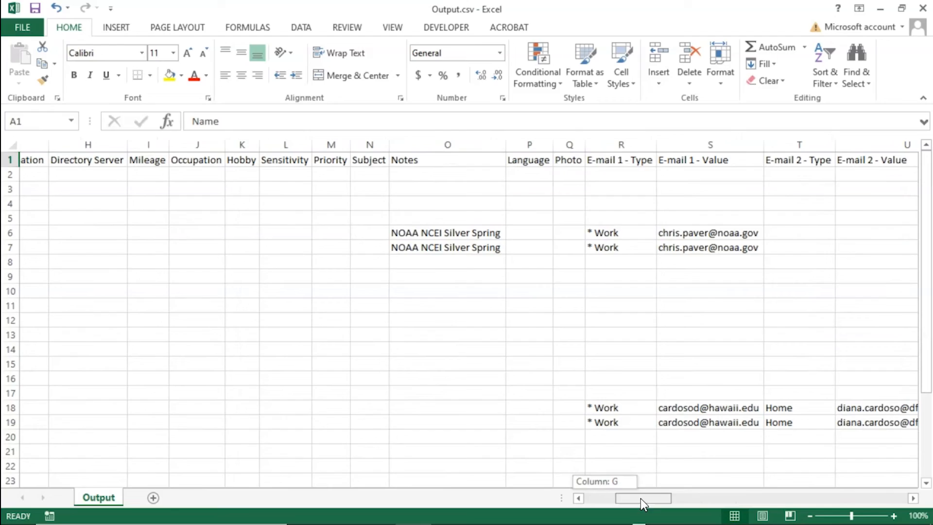